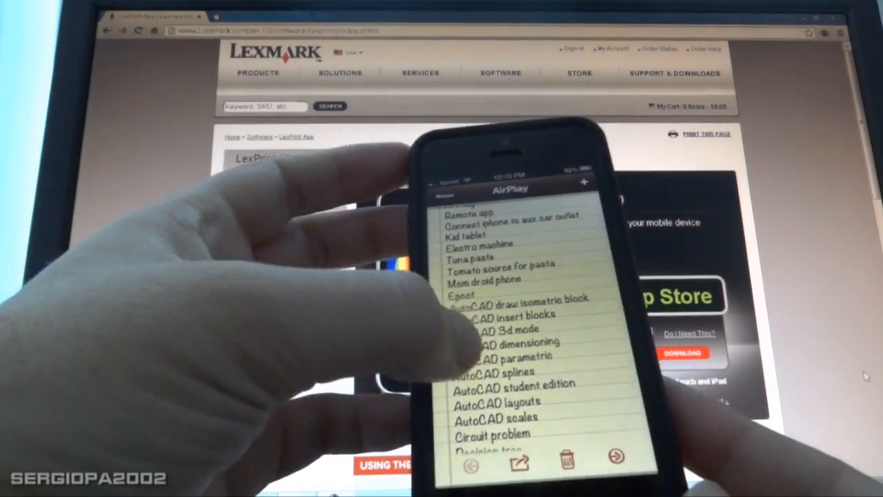
# Step: From the note's share sheet choose Print and look for an available AirPrint printer
pyautogui.scroll(-3)
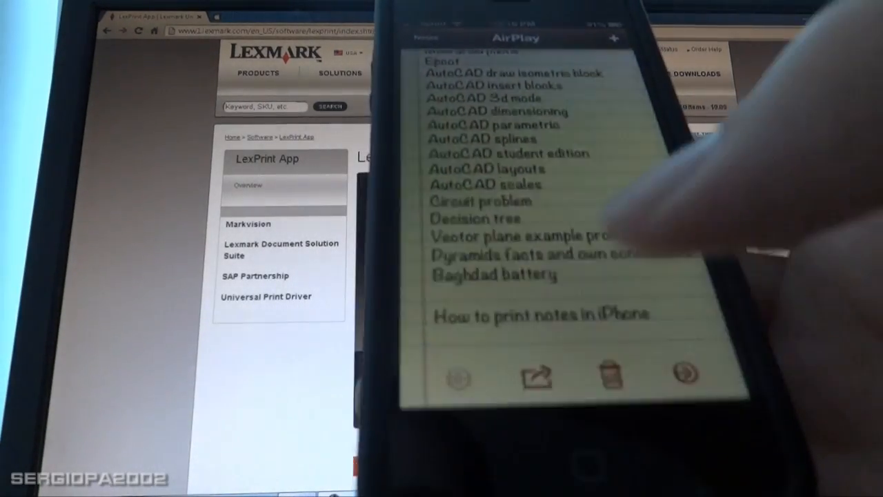
pyautogui.click(536, 375)
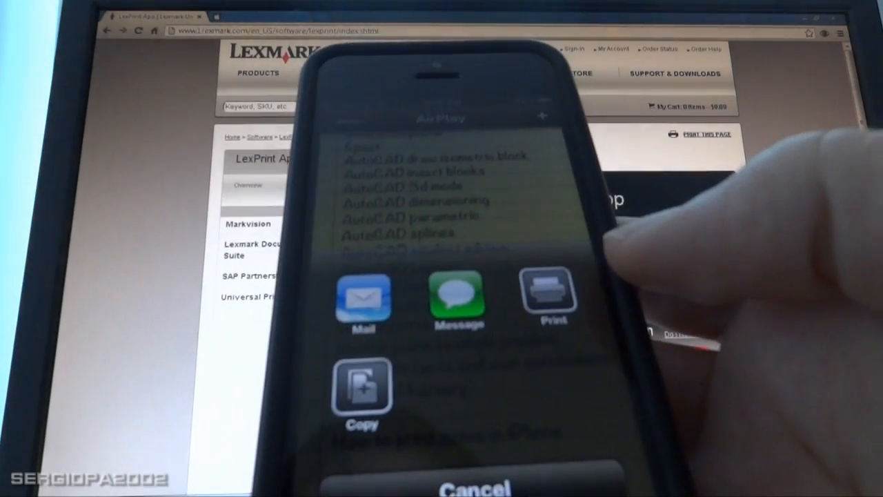
pyautogui.click(546, 296)
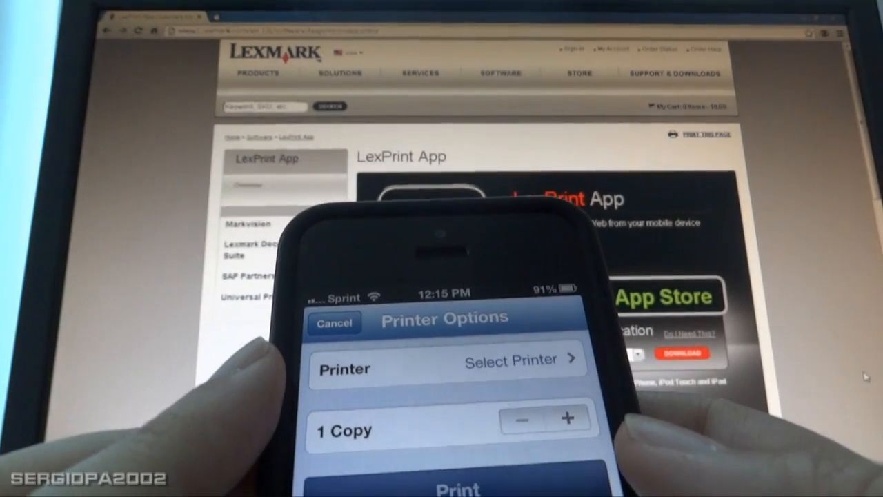
pyautogui.click(510, 359)
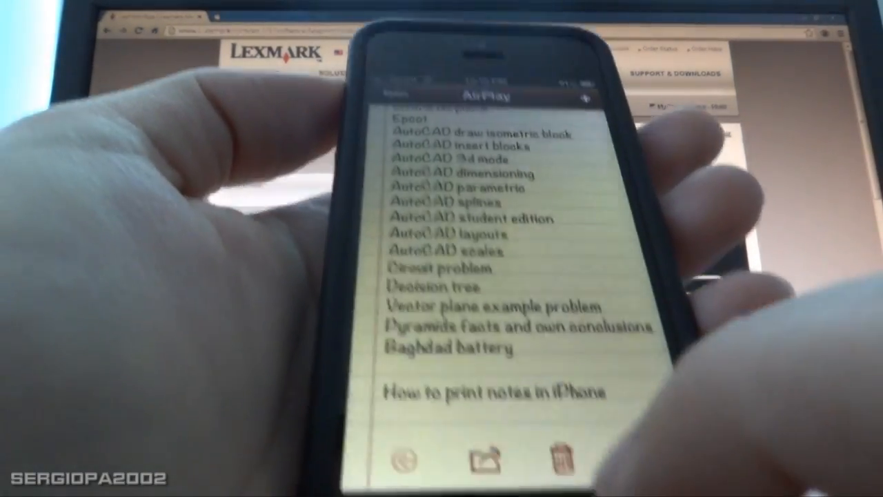
# Step: Bring up the HP ePrint listing and scroll to its screenshots, free price and customer ratings
pyautogui.click(483, 460)
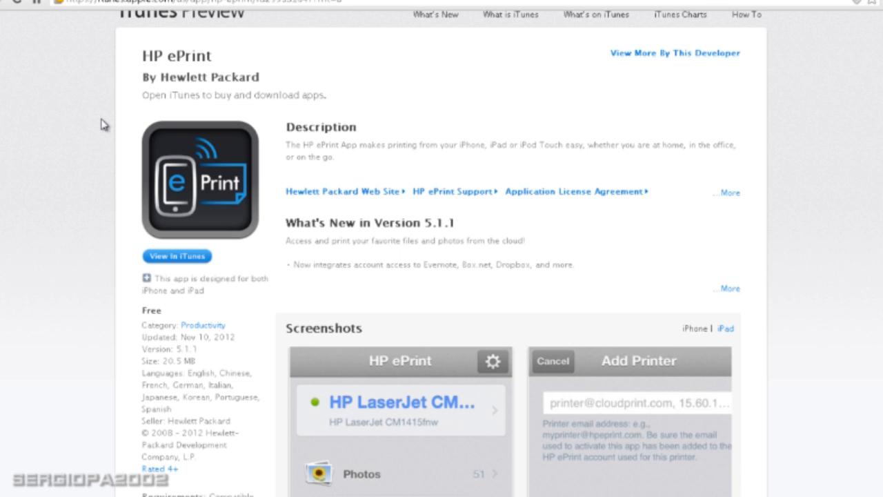
pyautogui.moveTo(291, 117)
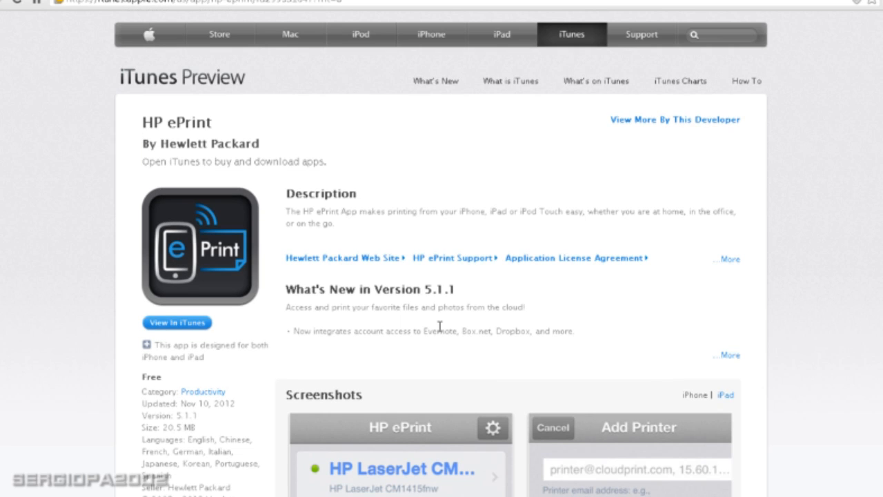
pyautogui.scroll(-3)
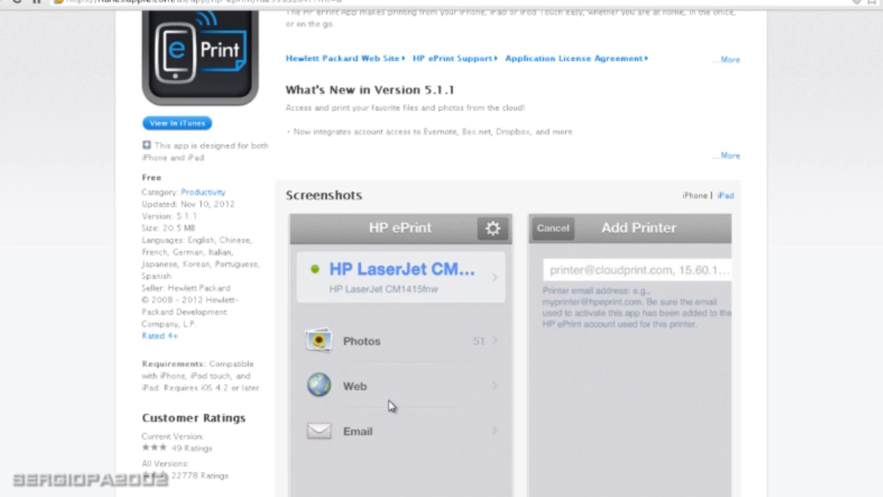